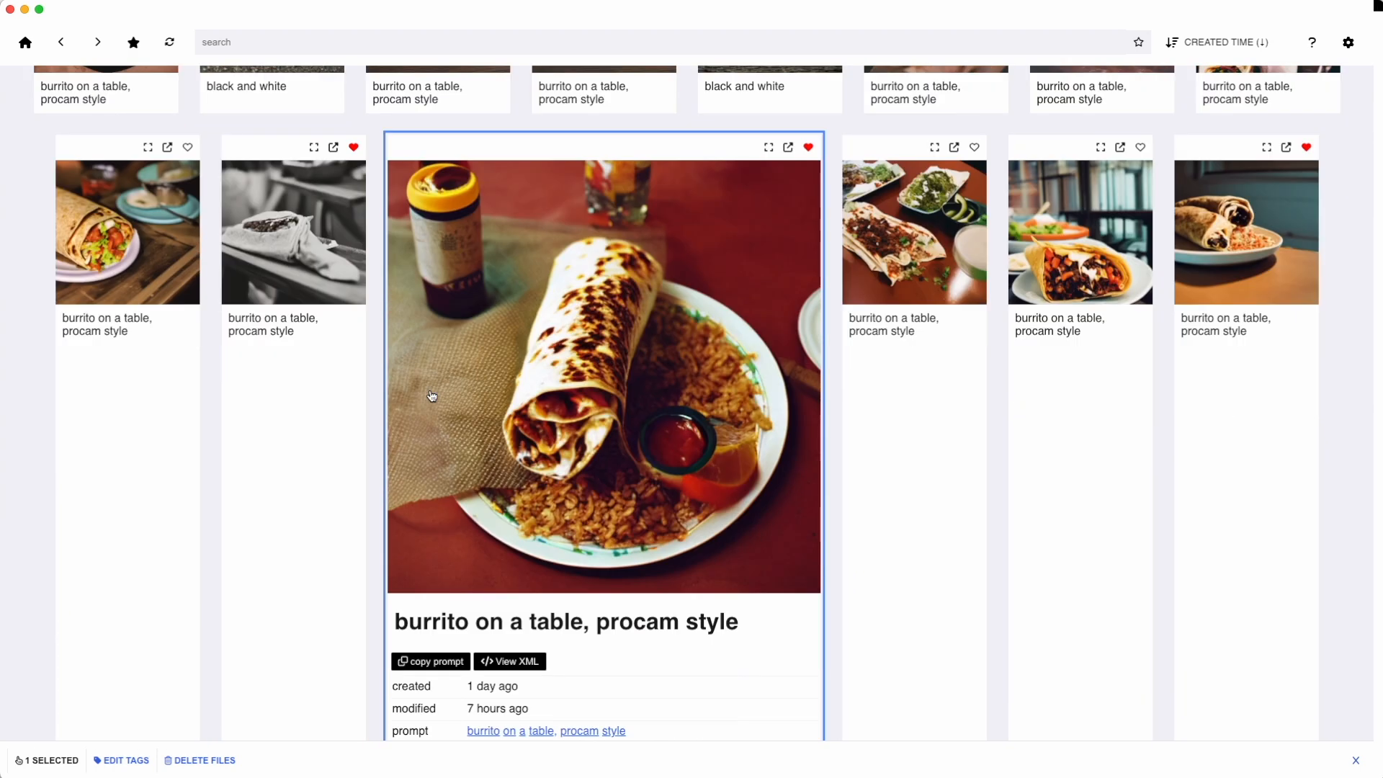
- Read the burrito card's sampler, steps, seed and file path, then view it full size
scroll(down, 3)
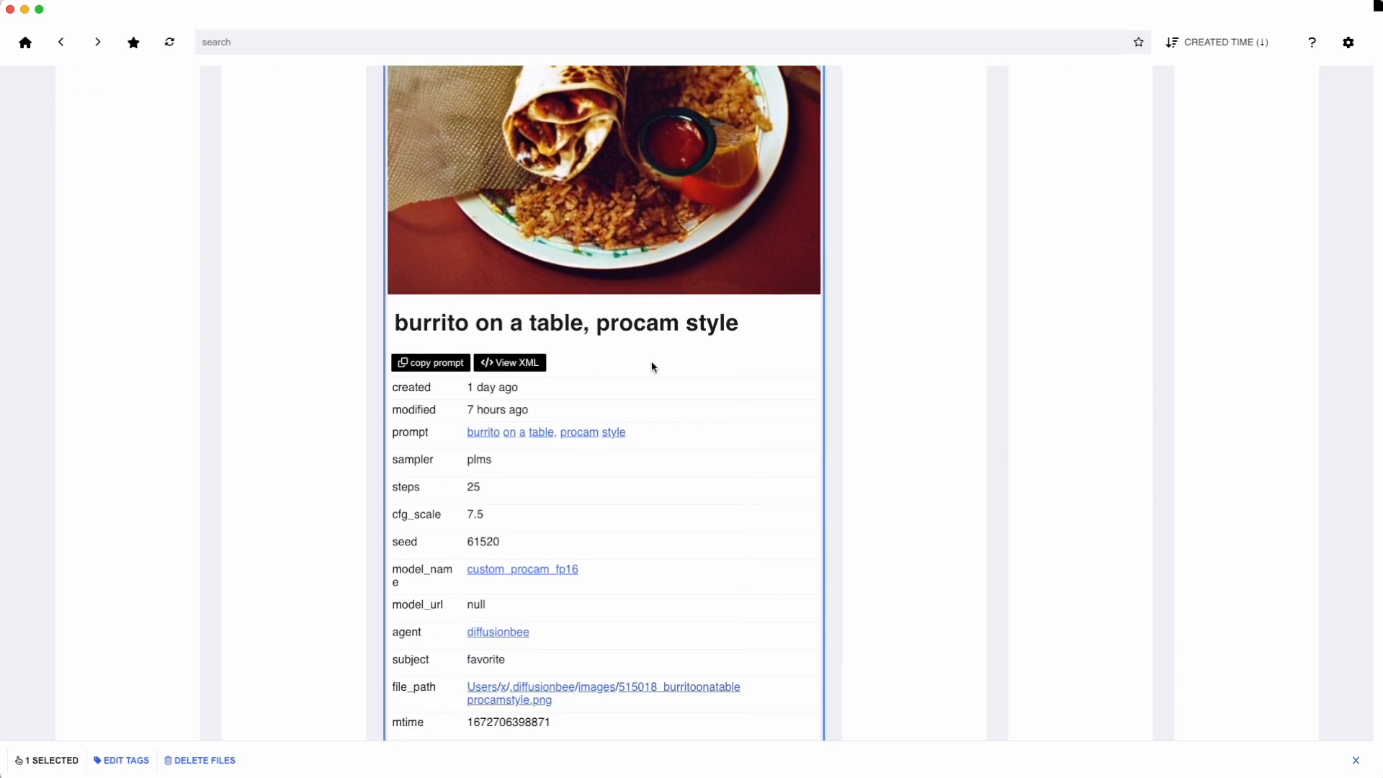
click(431, 363)
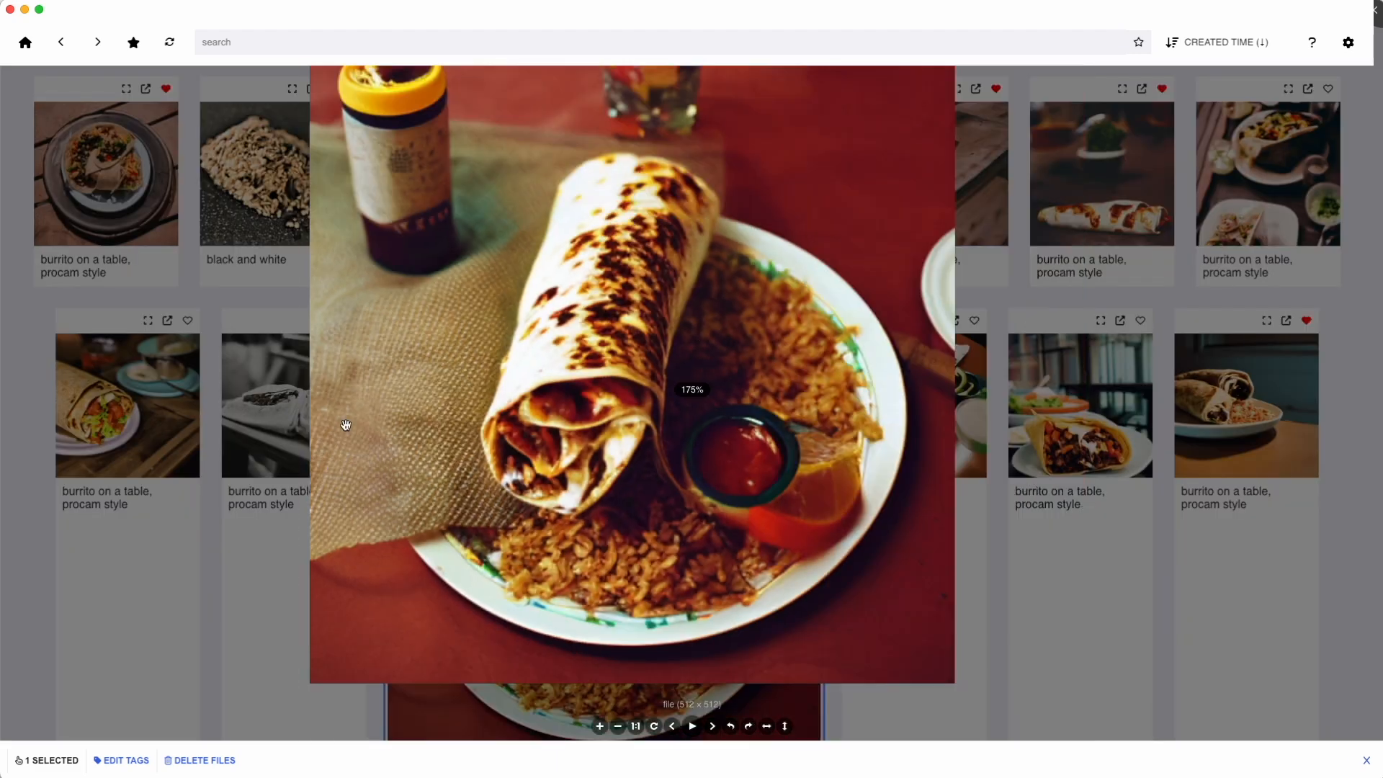
click(730, 725)
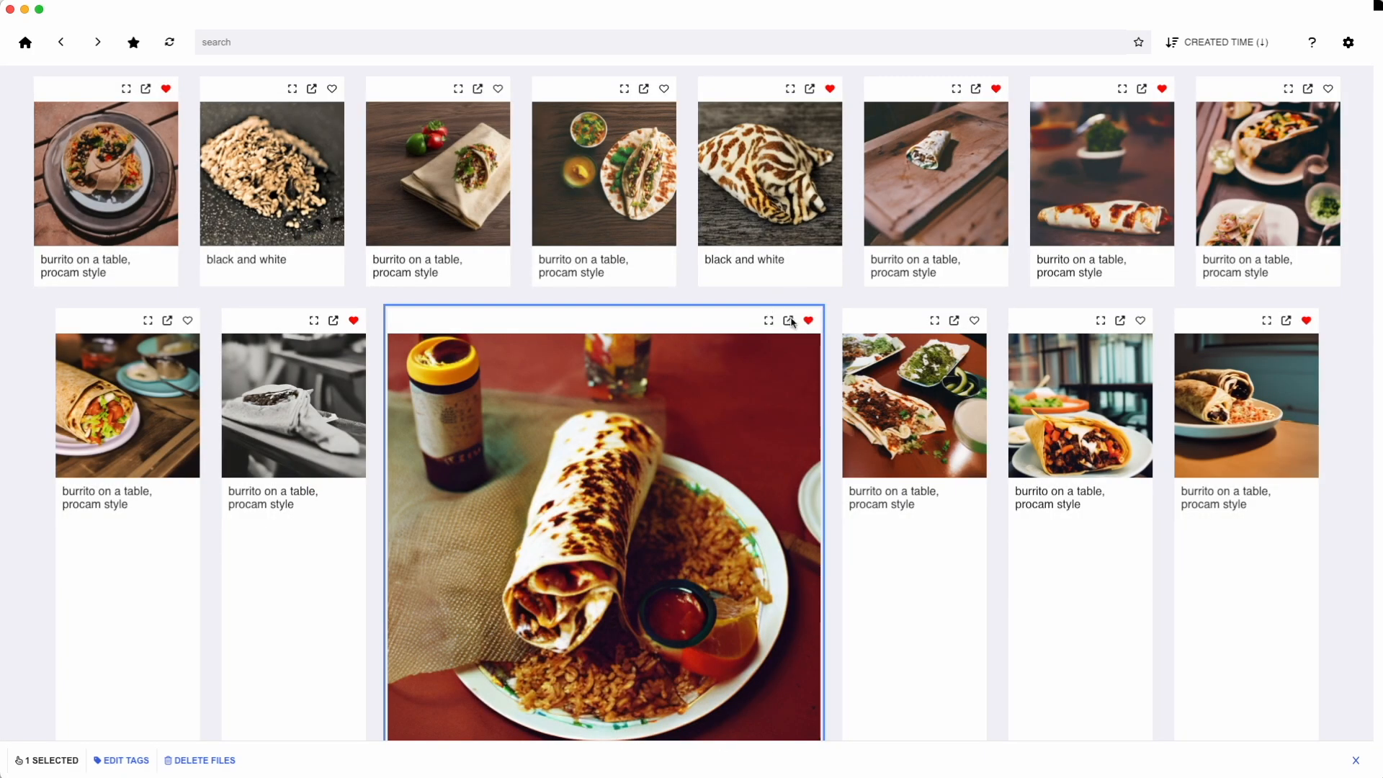
- Search the gallery for 'procam', then for 'steve buscemi' portraits
text(procam snowy futuristic)
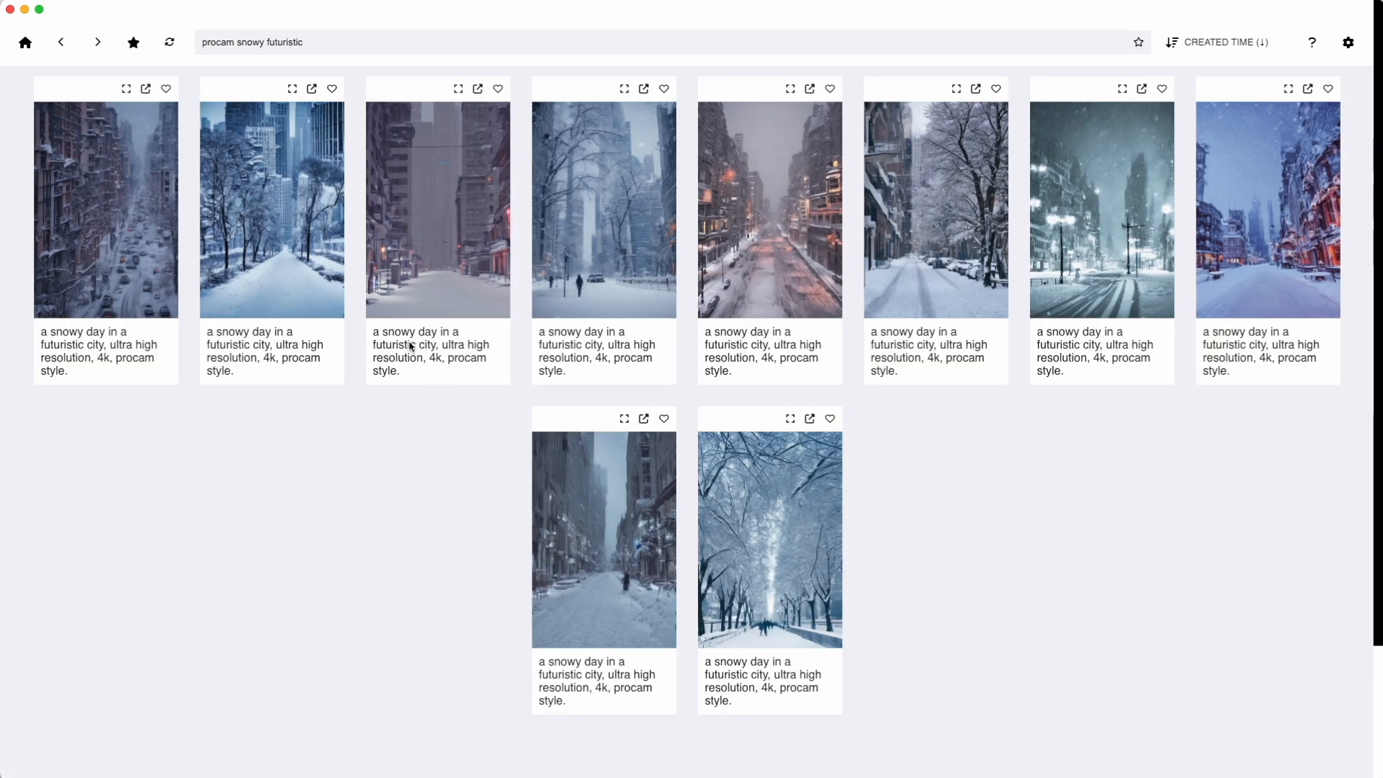
text(steve buscemi)
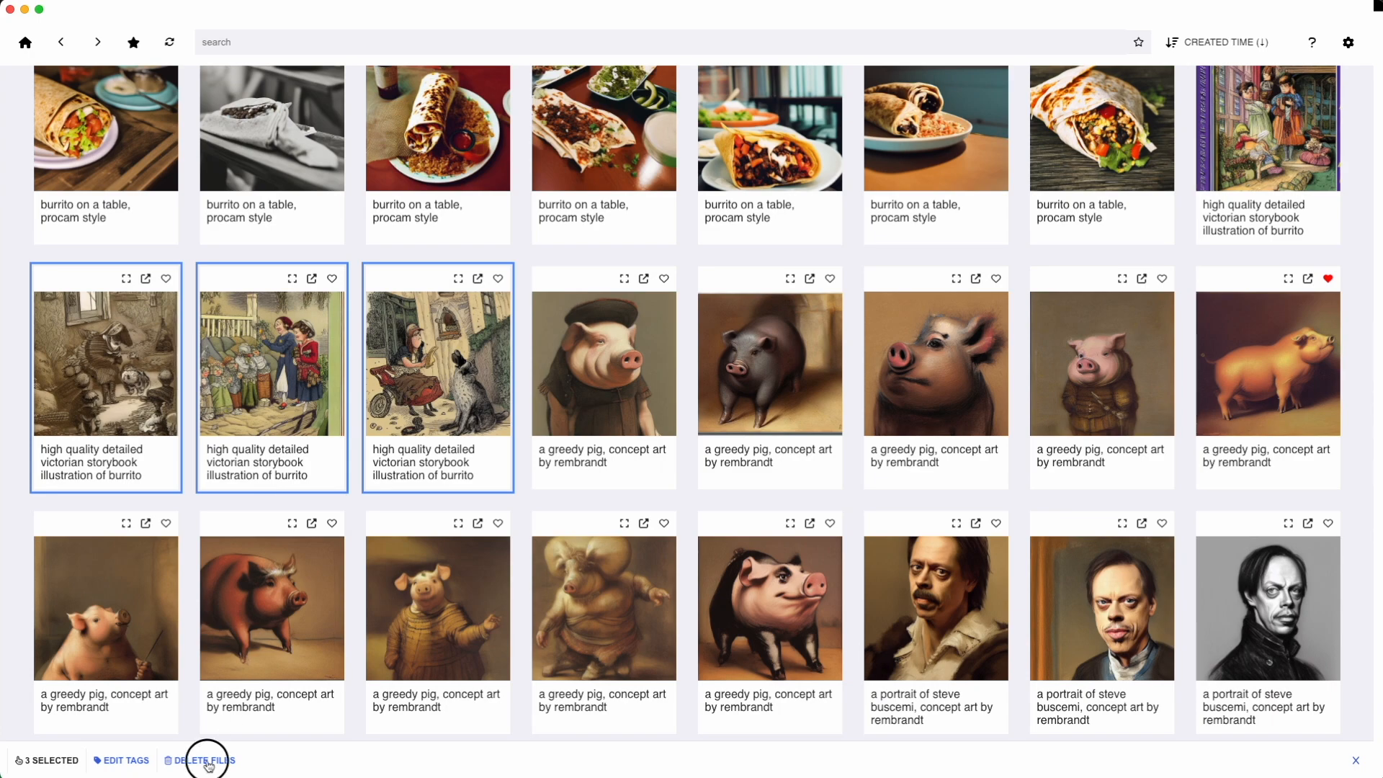
- Add the tag 'rembrandt' to the selected Rembrandt-style images and close the tag panel
click(209, 761)
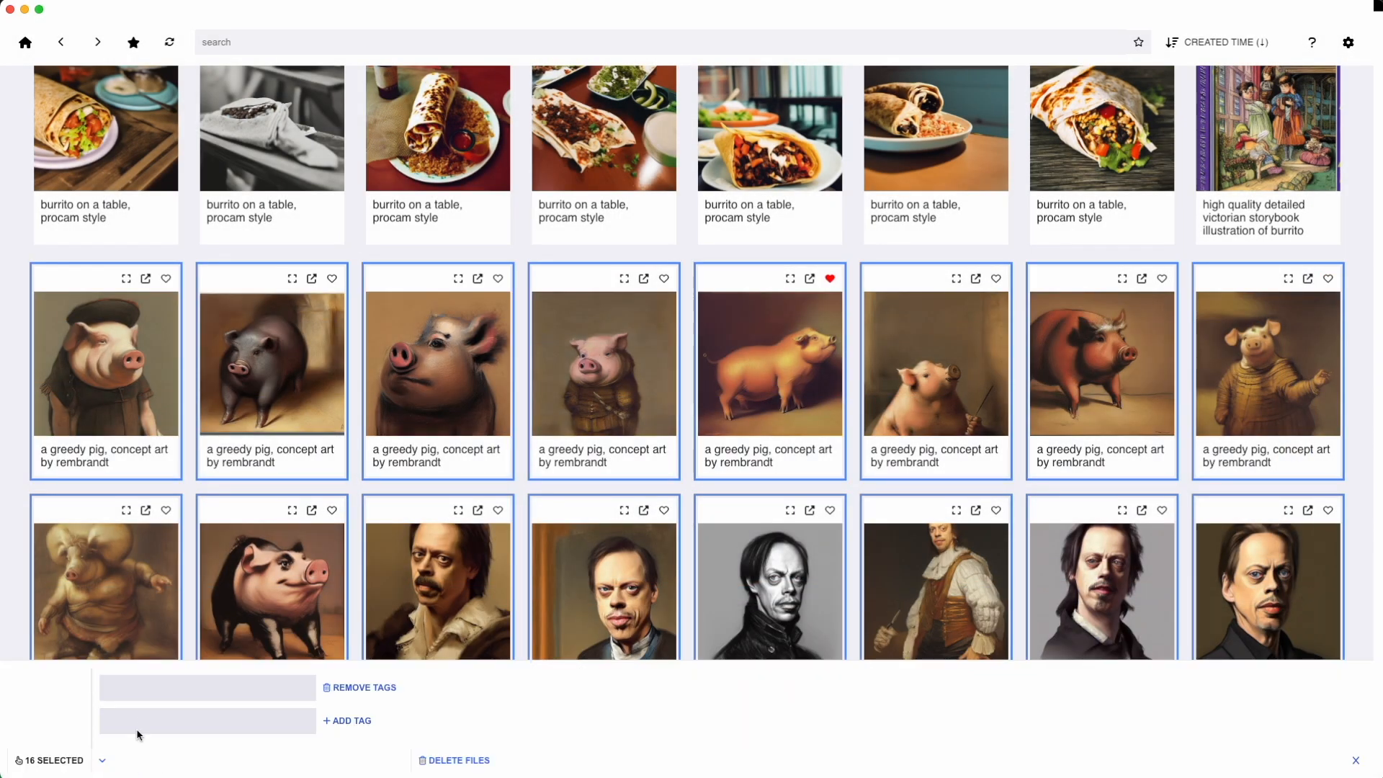
text(tag:rembrandt)
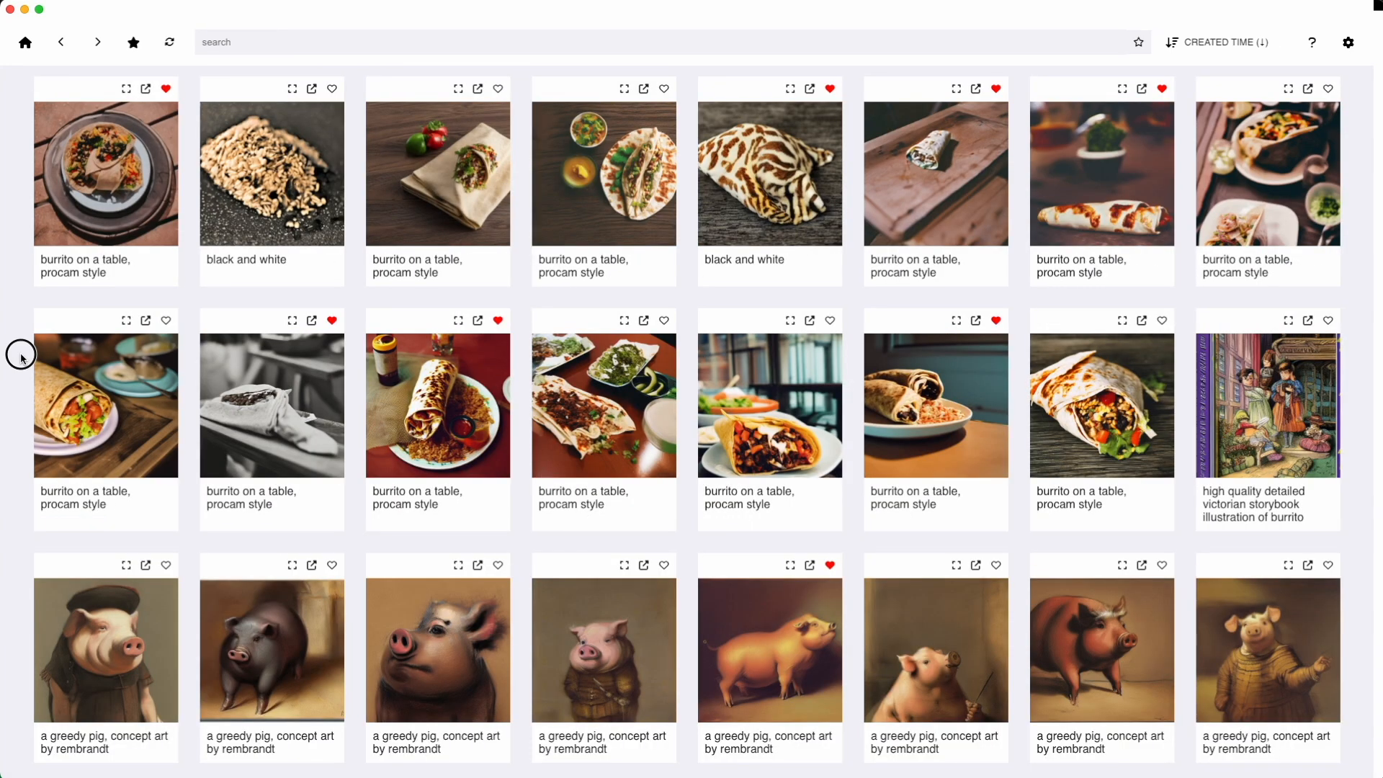
click(75, 344)
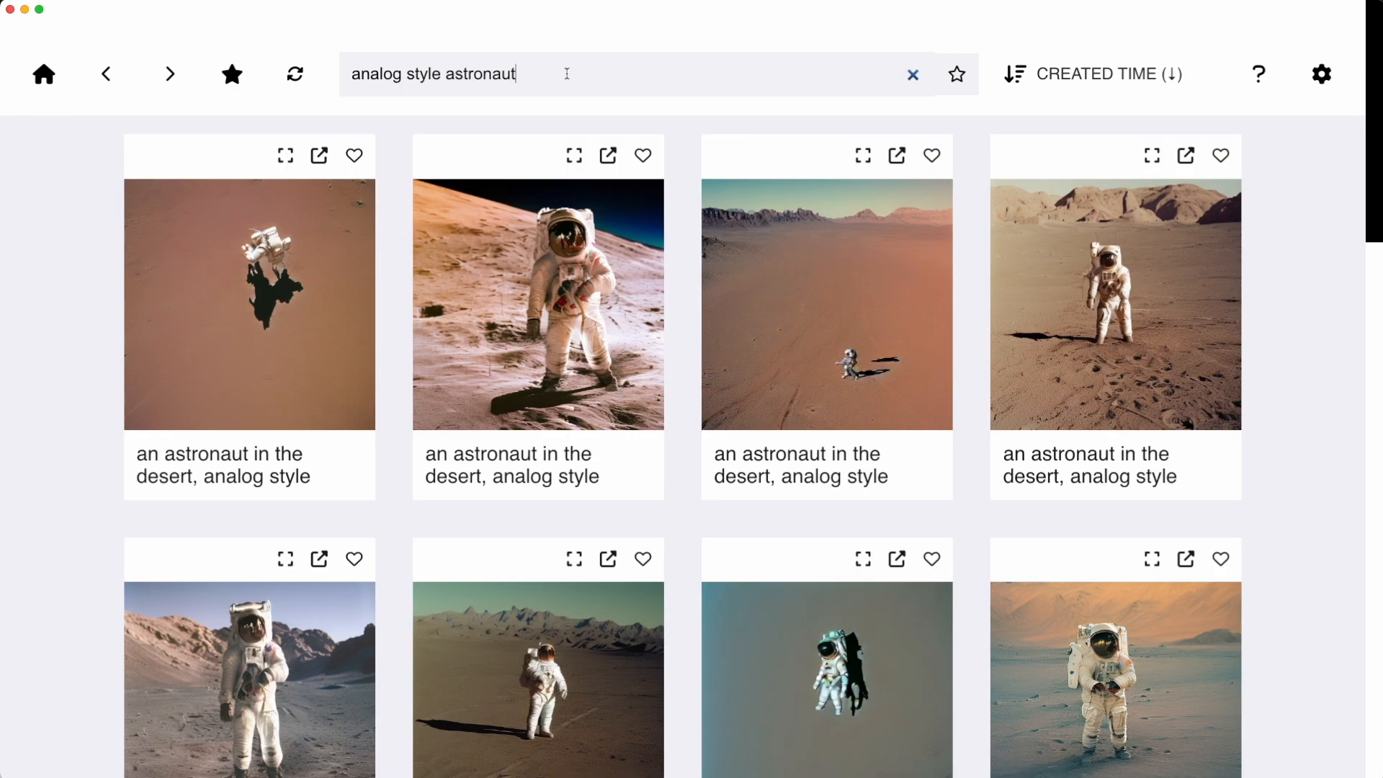
- Search 'analog style neon', then filter by tag:blackandwhite and tag:monster
text(analog style neon)
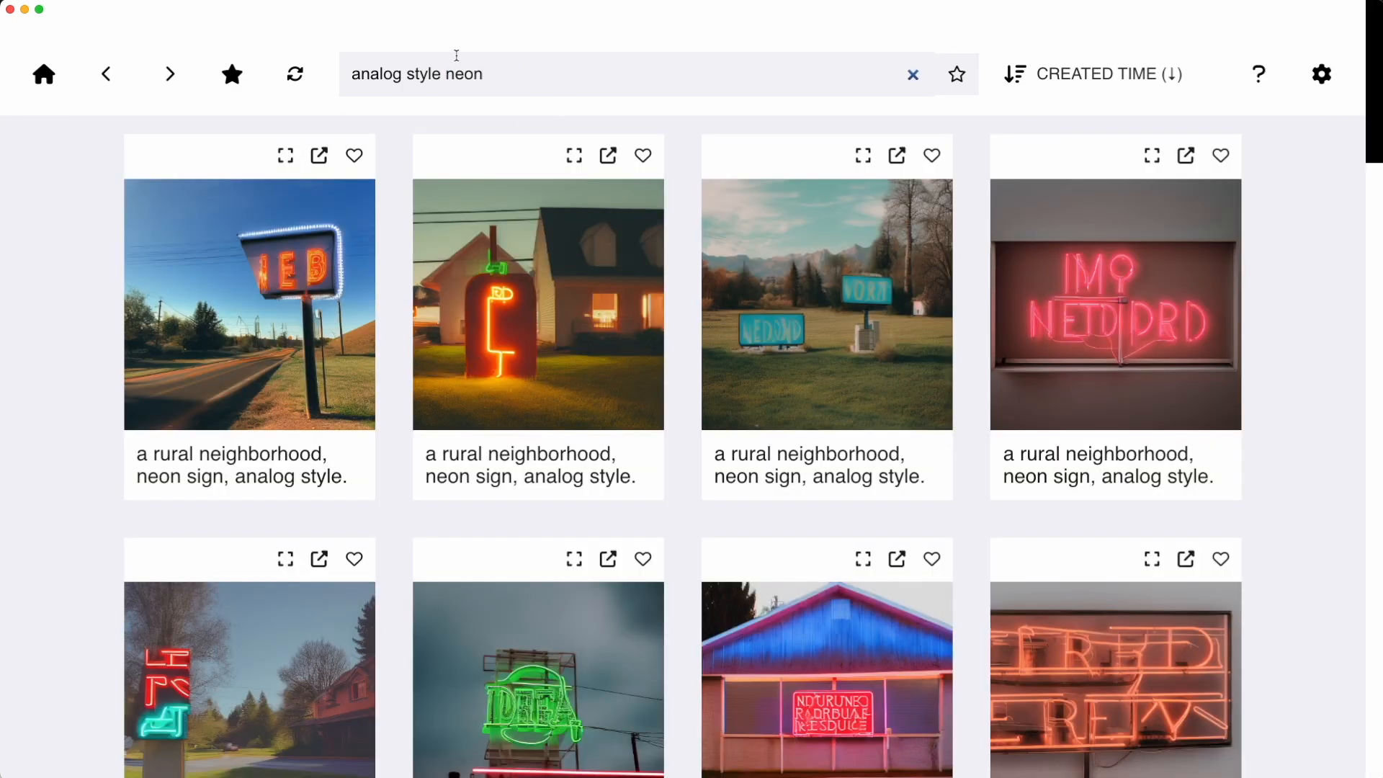
text(tag:blackandwhite tag:monster)
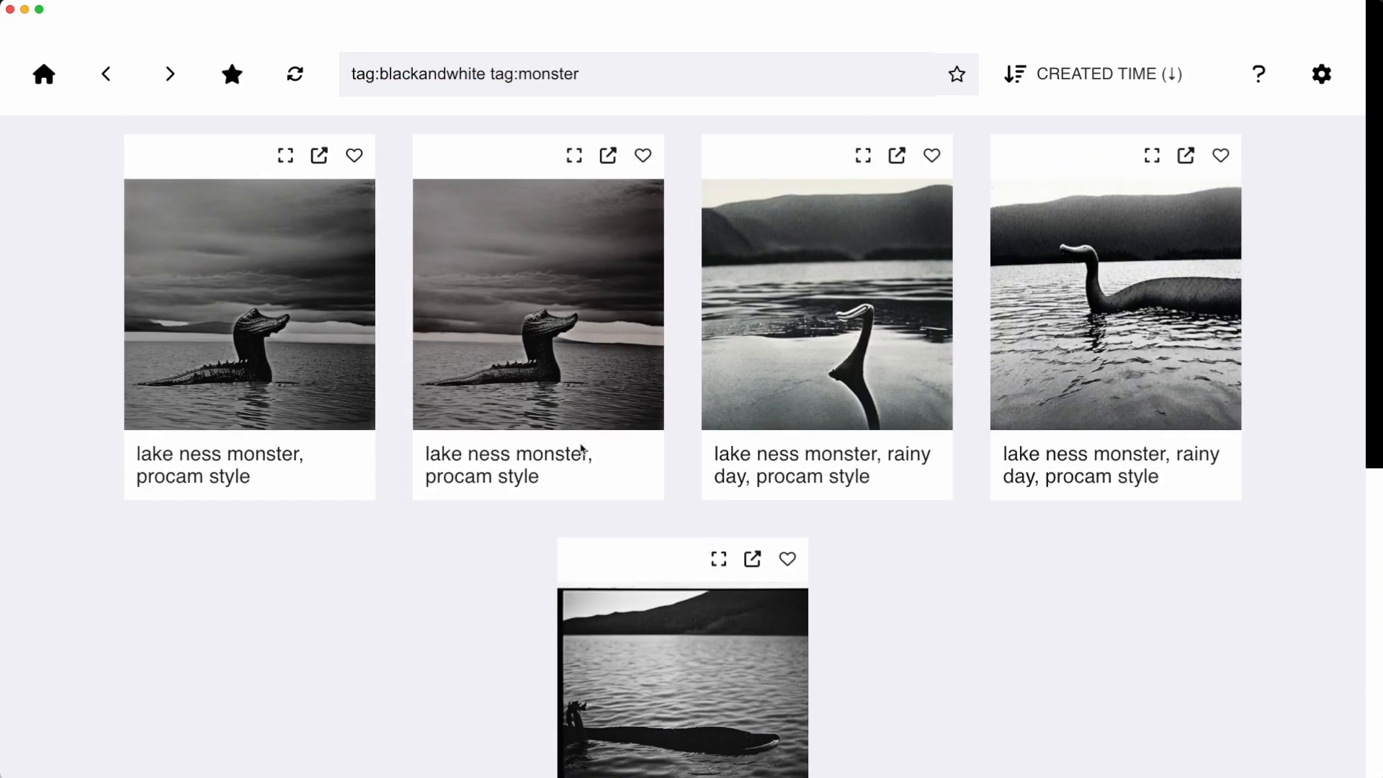
- Search file_path txt2img-images, switch it to txt2img-grids, and browse down to the Minecraft grid
text(file_path:txt2image-)
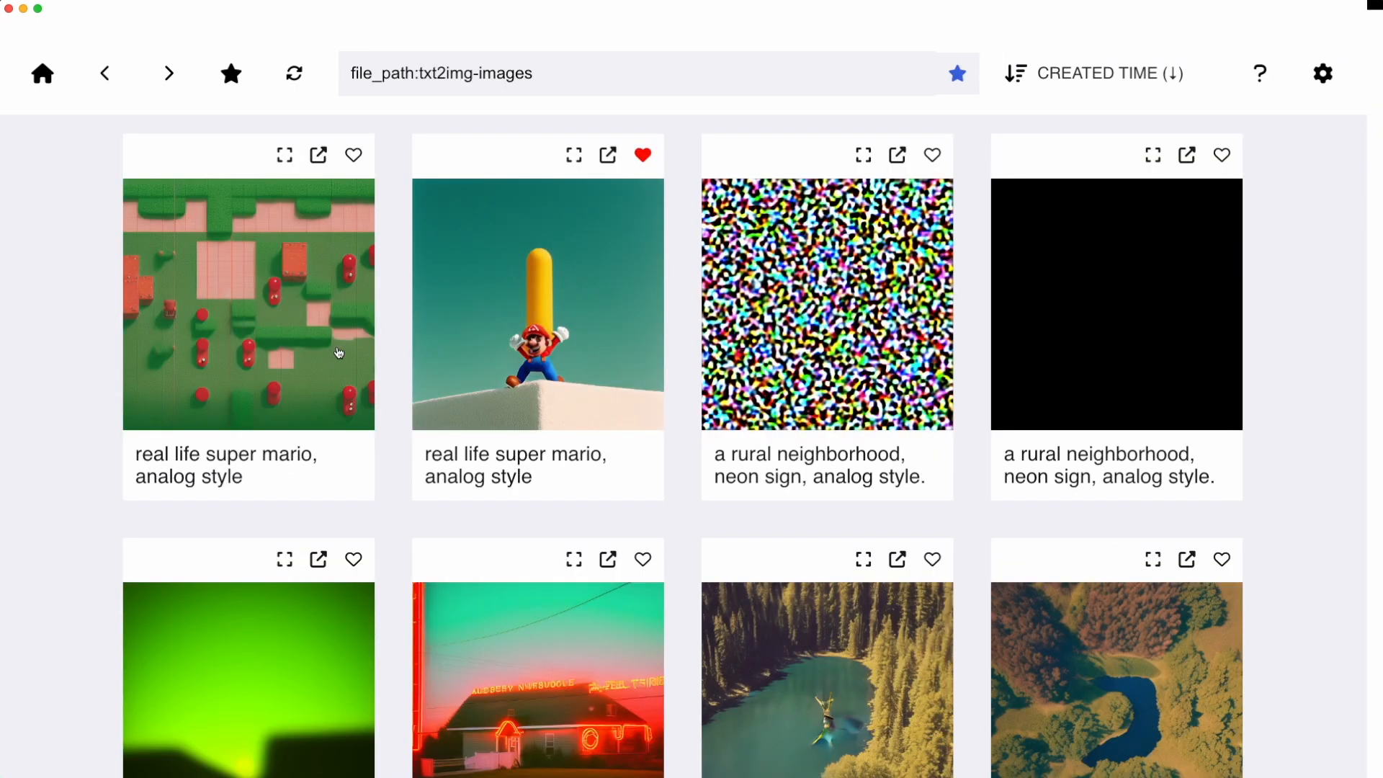
double_click(512, 72)
text(grid)
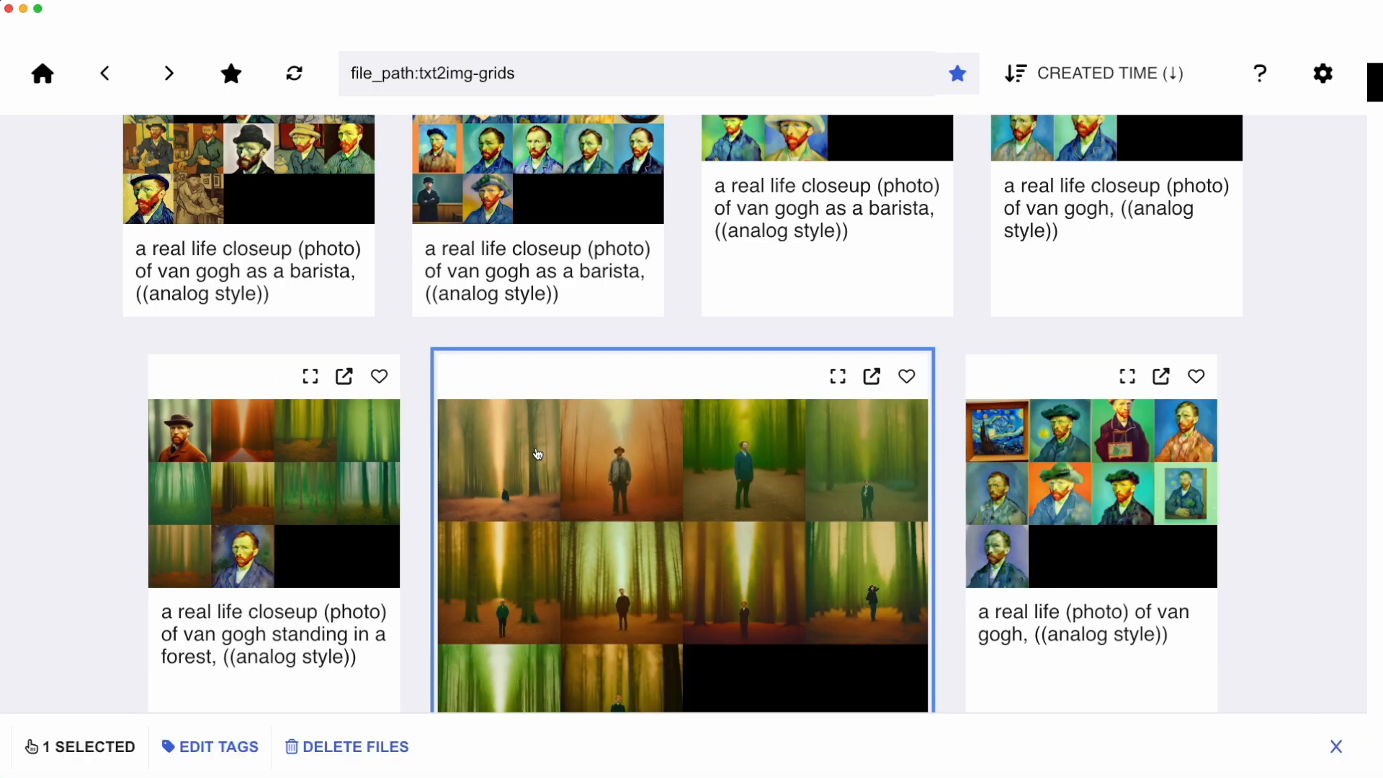
scroll(down, 3)
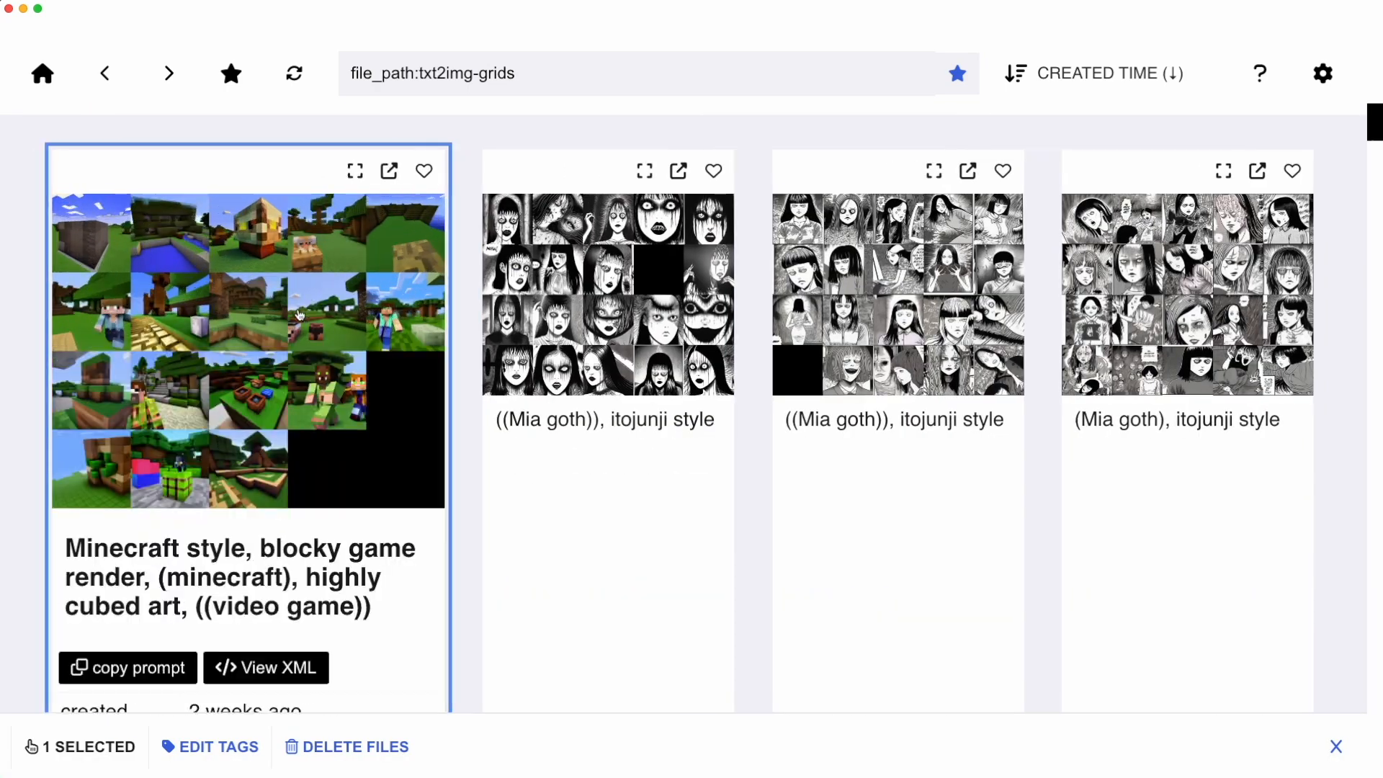
scroll(down, 3)
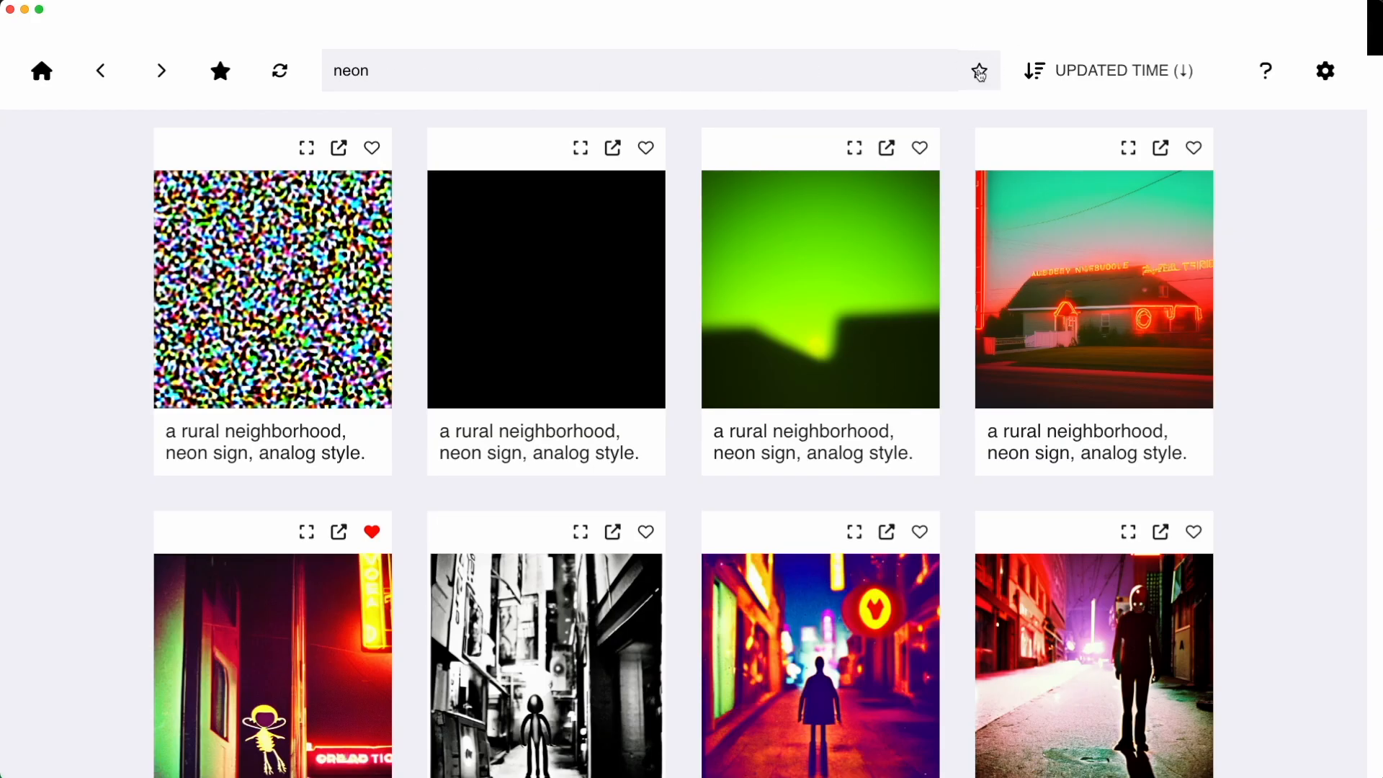
- Check that 'neon' is listed among the saved searches with minecraft, then return to the gallery
click(219, 72)
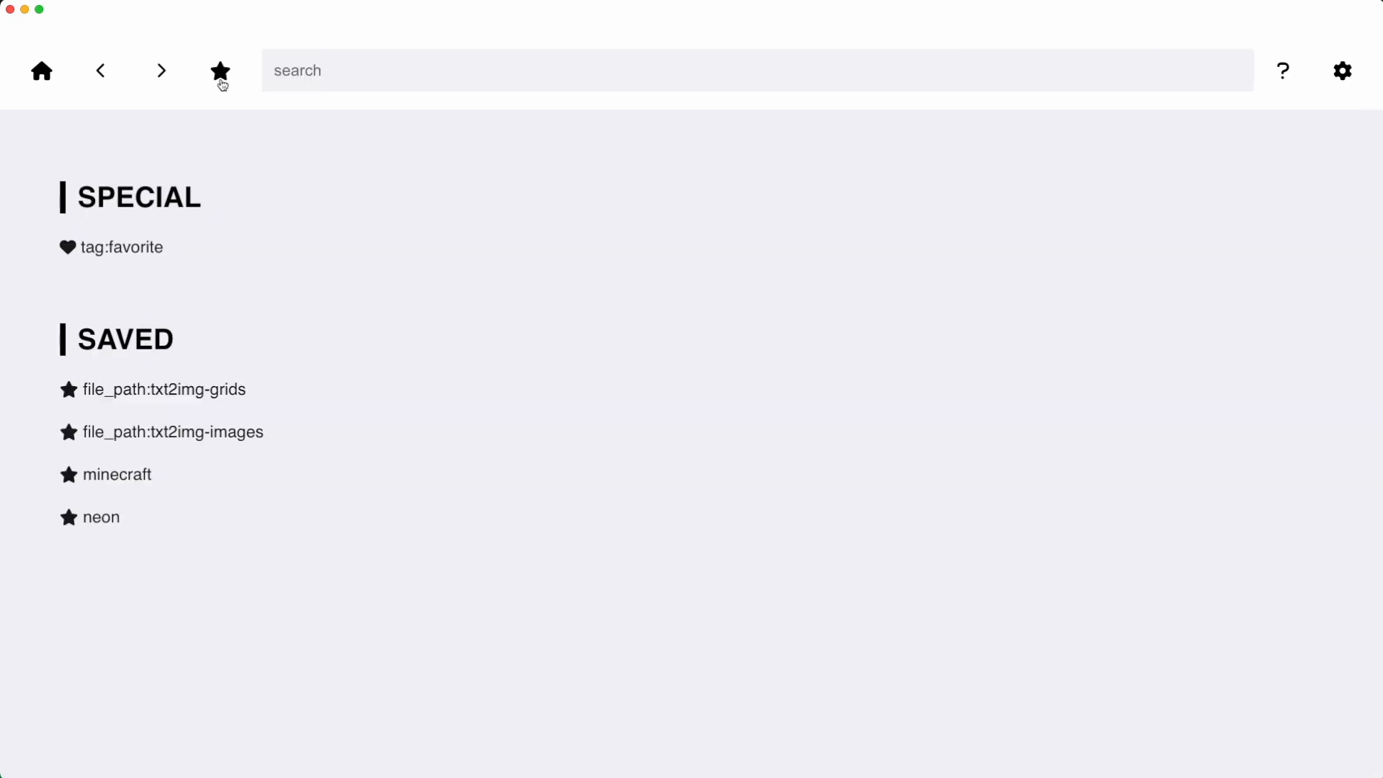
click(89, 517)
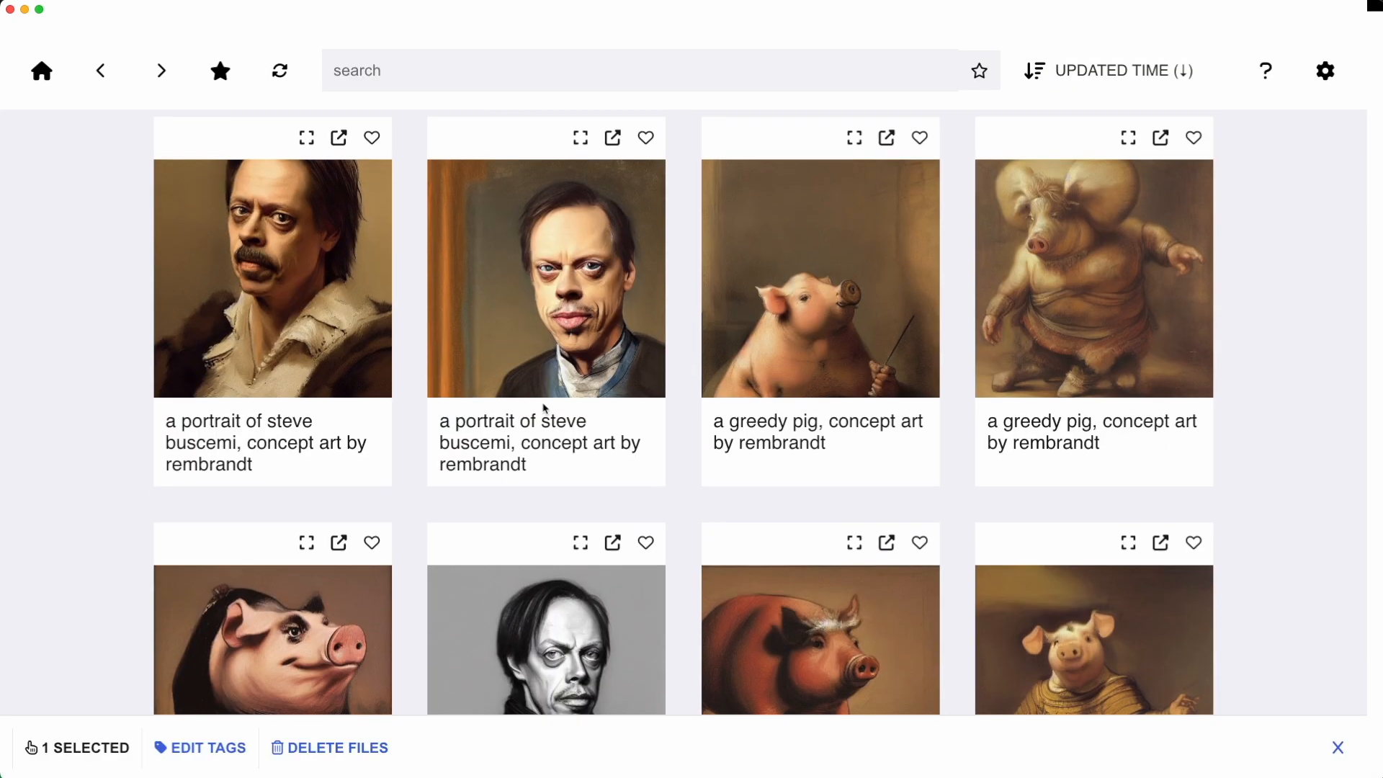
- Favorite the van gogh barista photo and view the saved searches, now including duck
click(1193, 139)
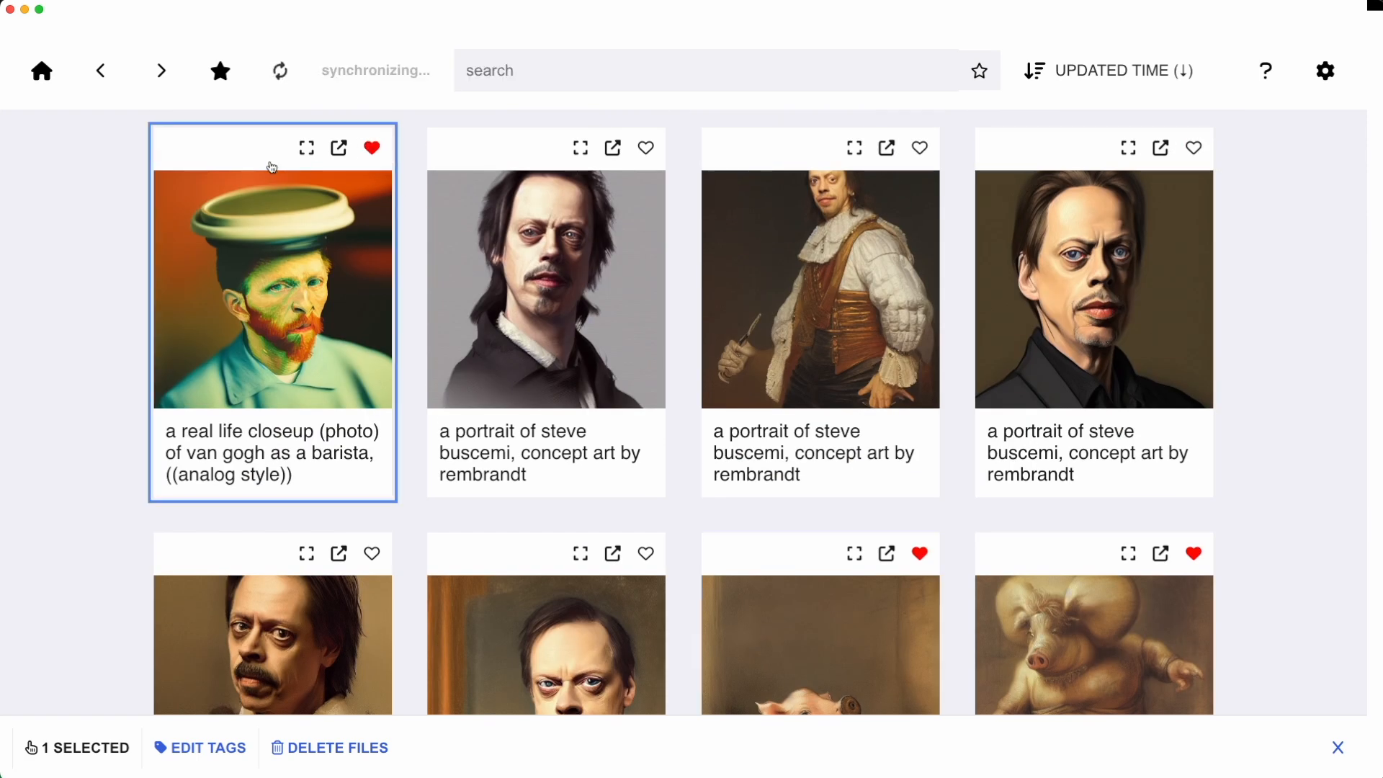
click(220, 71)
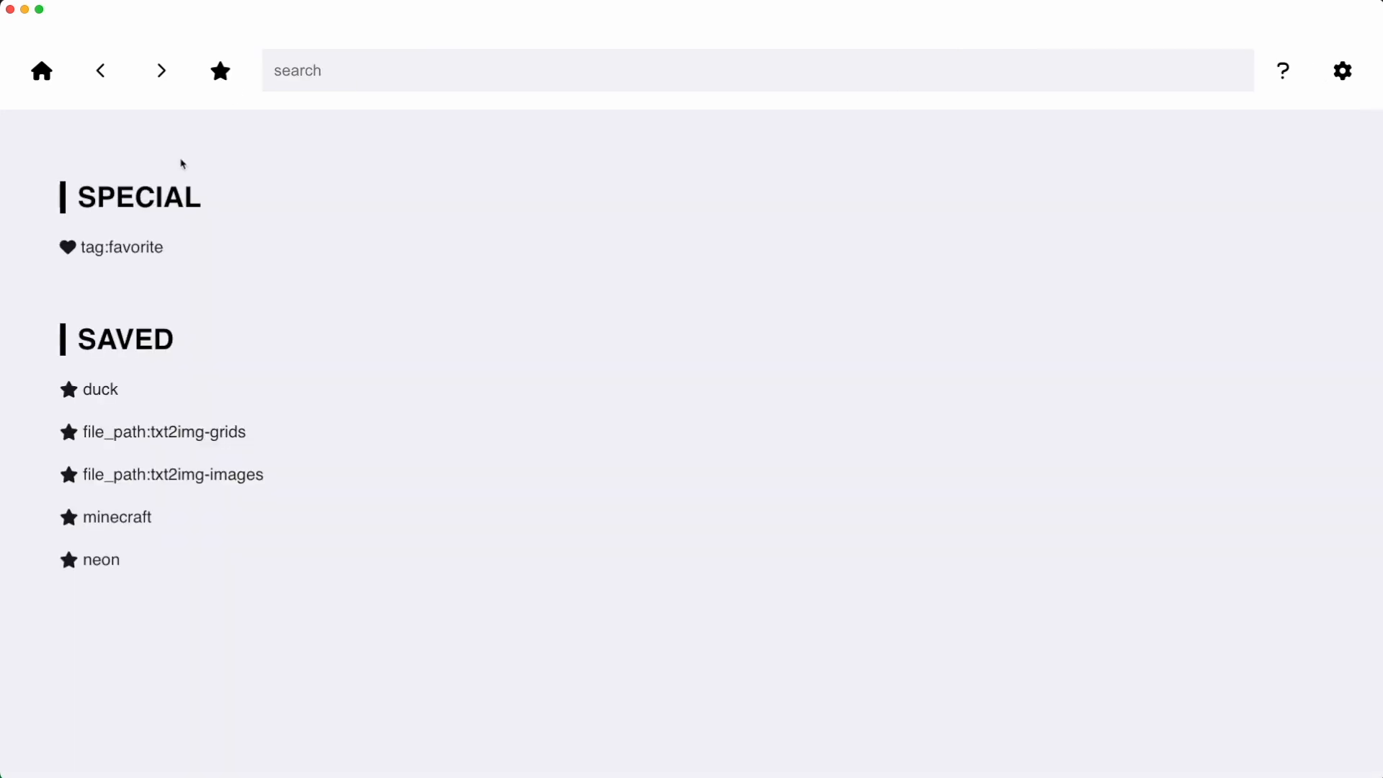